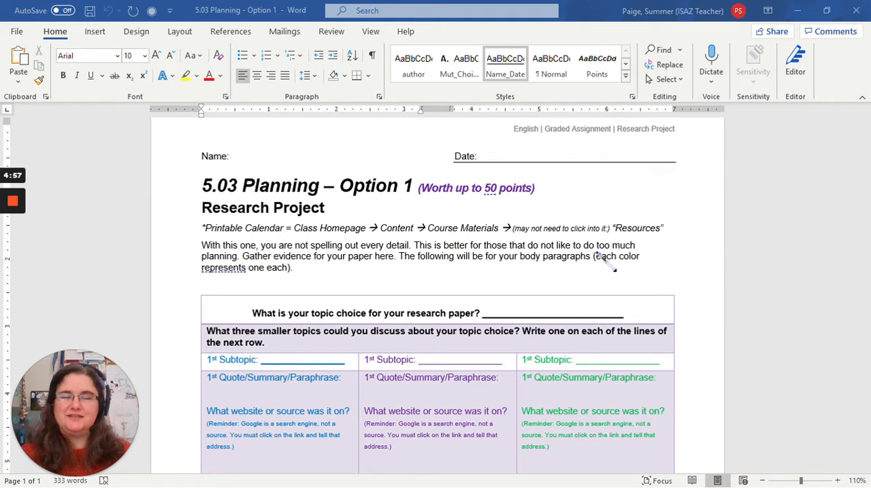
mouse_move(163, 184)
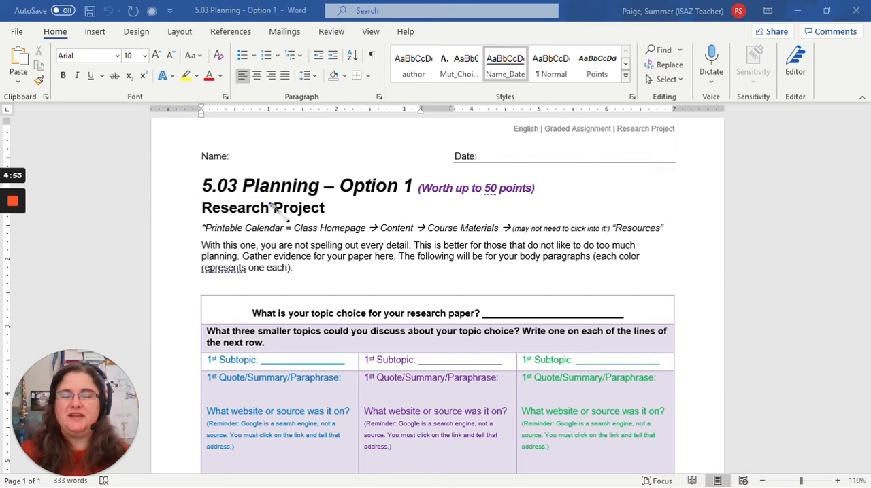
mouse_move(293, 272)
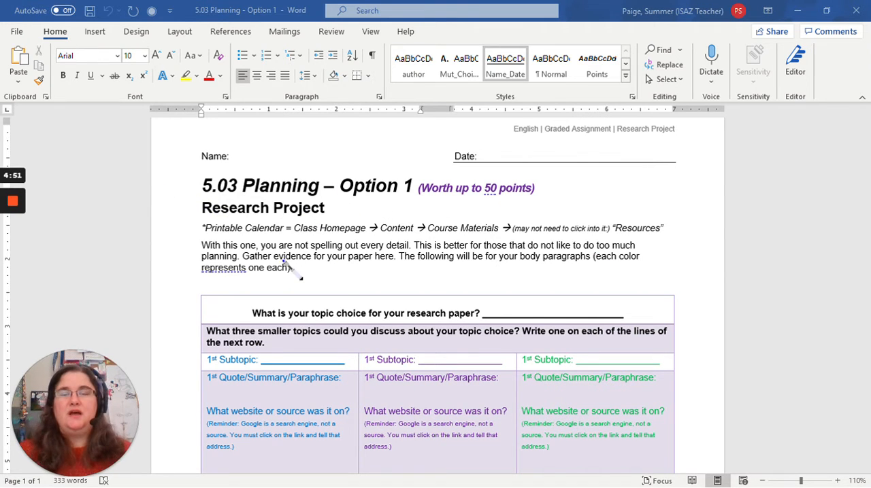
Step: Enter the example citation '(Name)' after the first Author's/Group's/Company's name label and select it
scroll(down, 3)
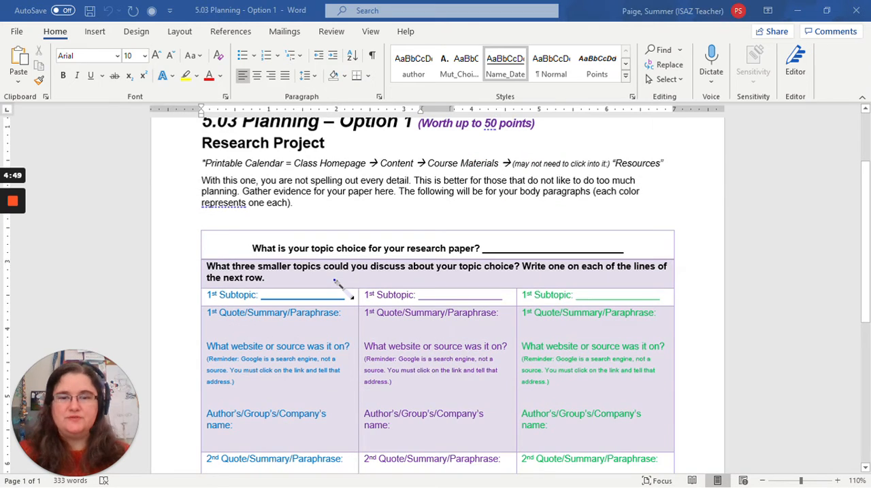
scroll(down, 3)
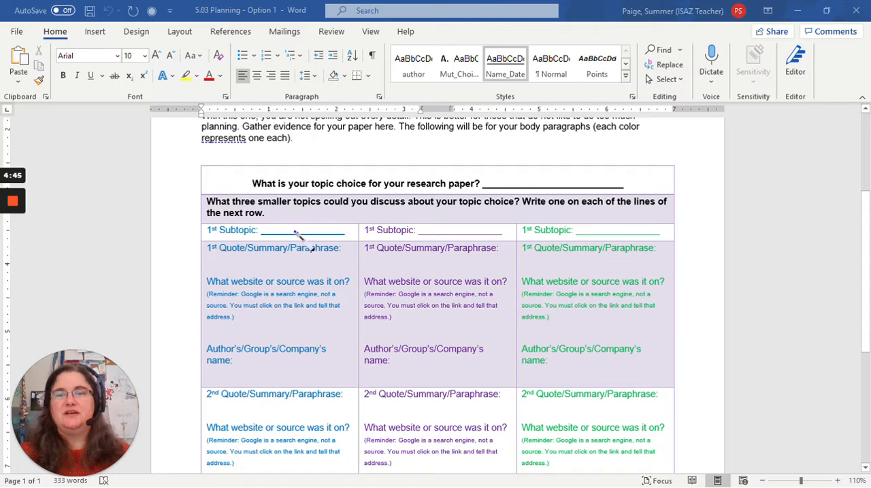
mouse_move(619, 242)
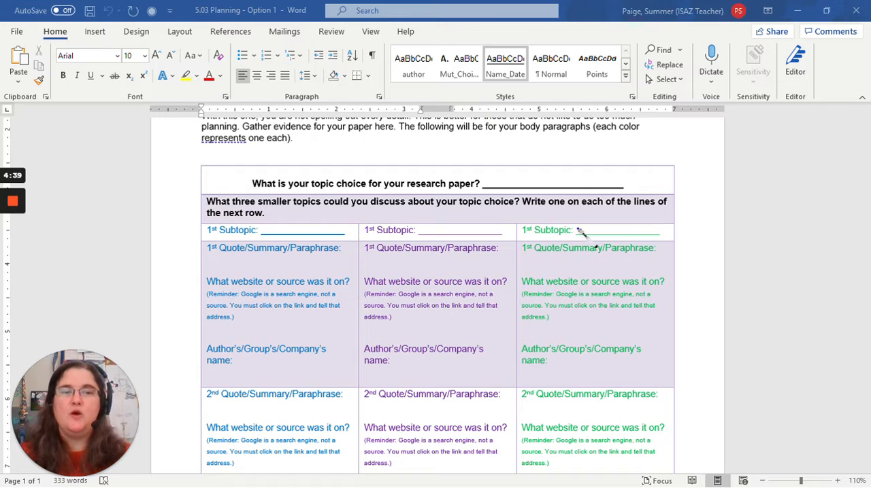
mouse_move(312, 278)
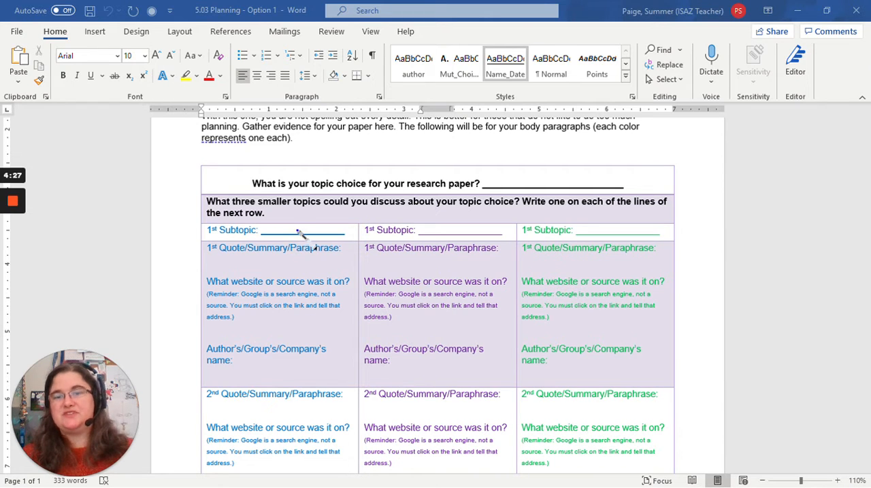
mouse_move(265, 280)
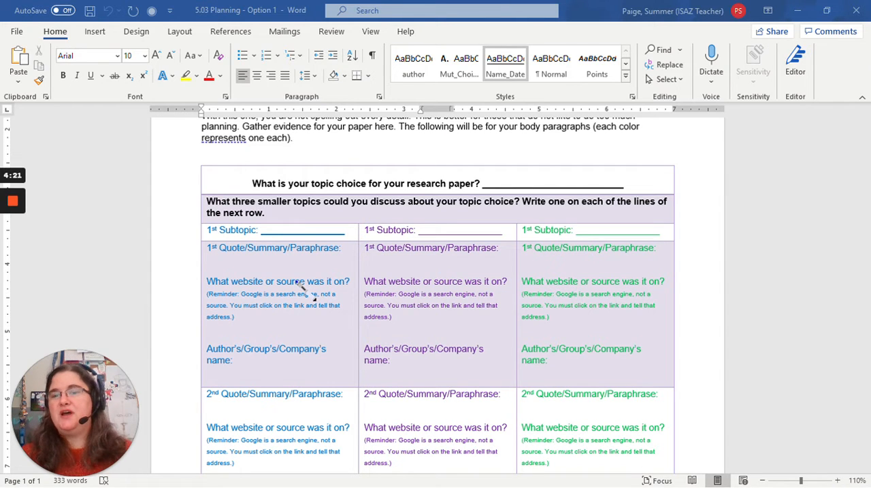
mouse_move(314, 280)
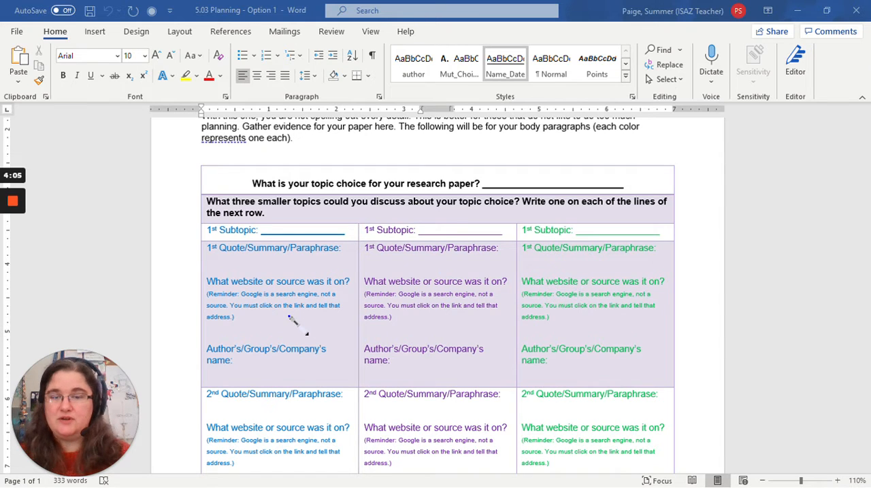
mouse_move(261, 374)
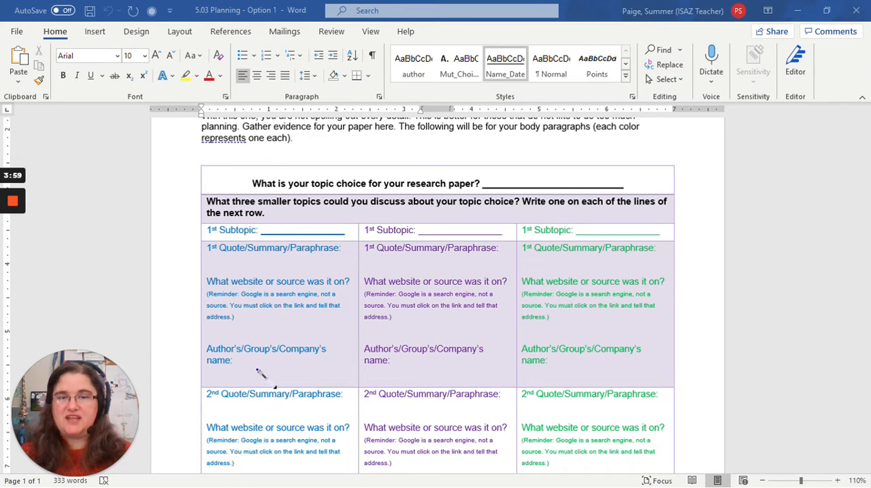
mouse_move(275, 383)
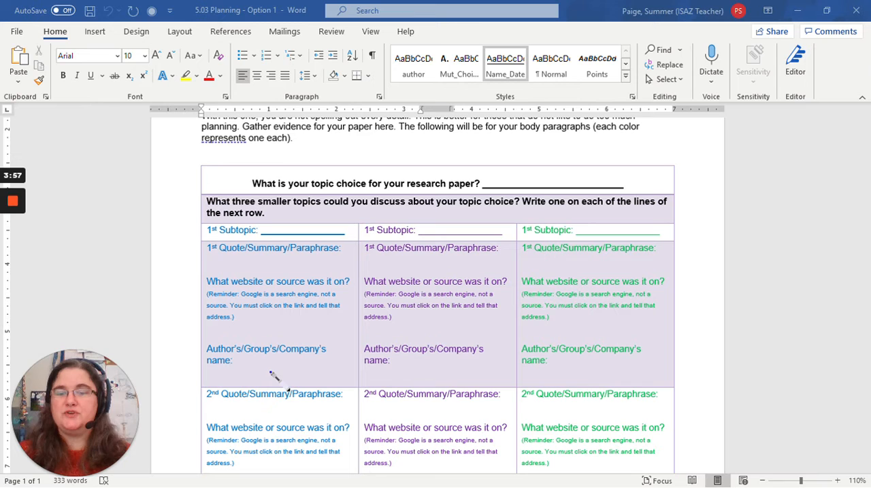
click(234, 359)
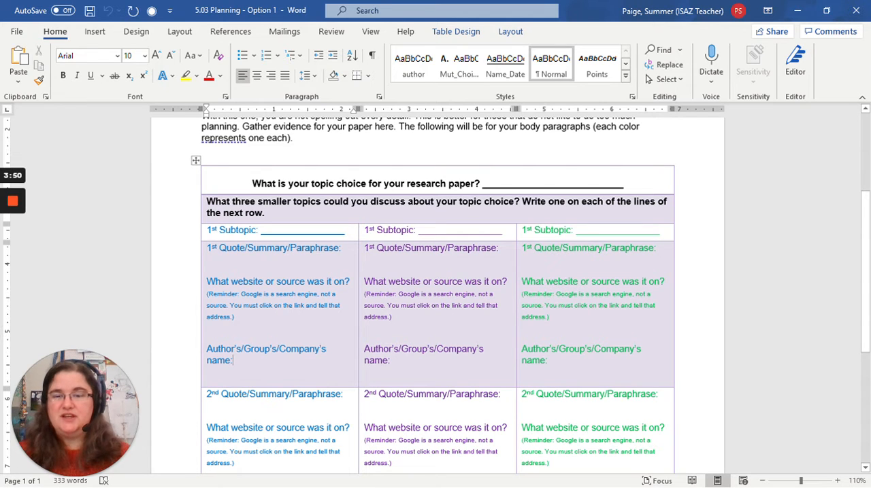
text(()
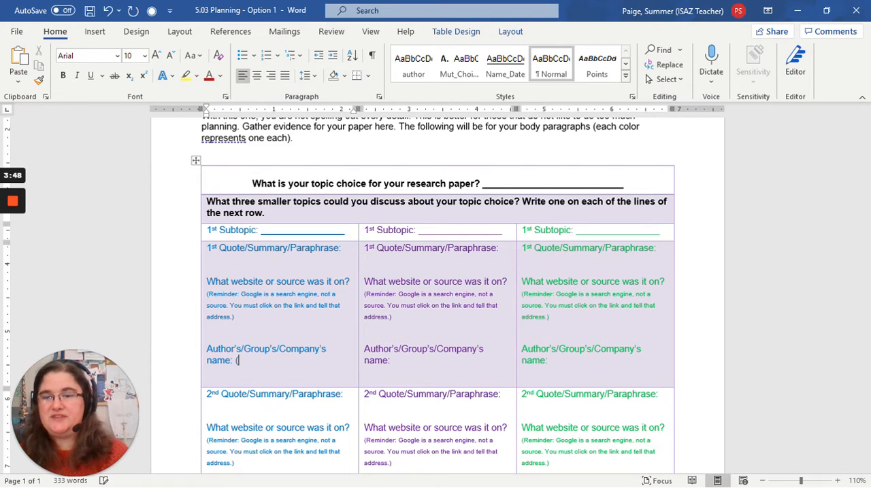
text(Name)
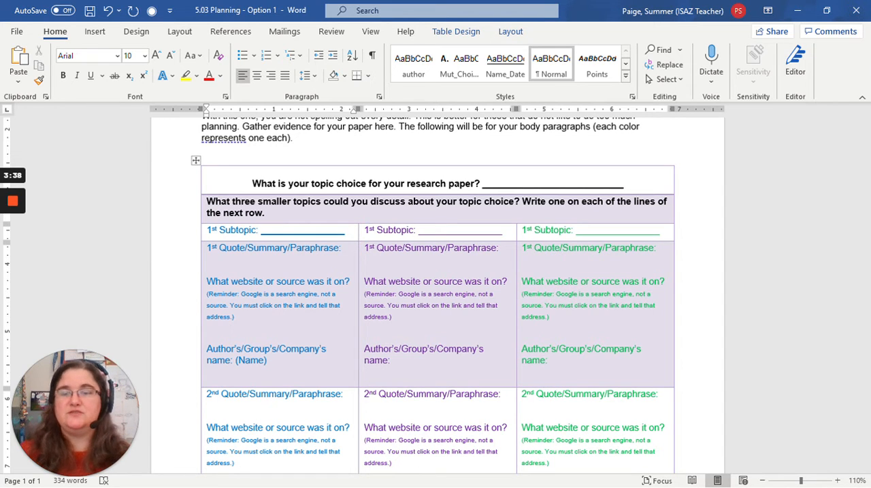
double_click(250, 360)
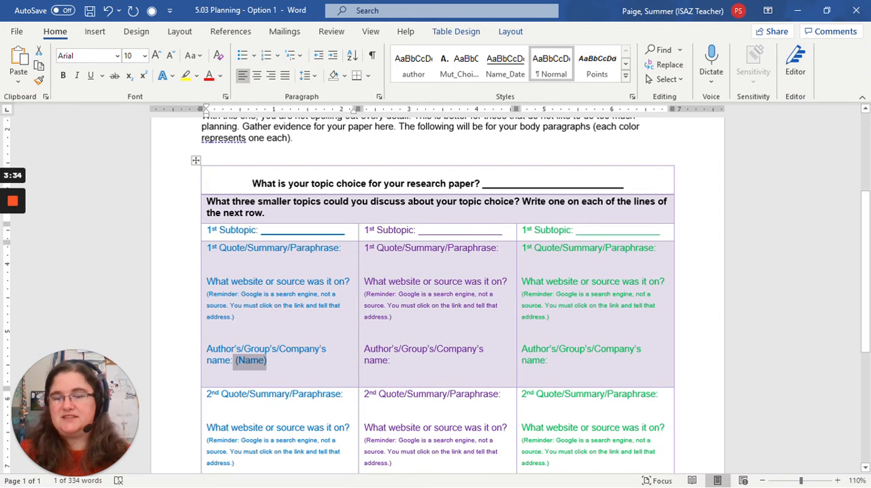
scroll(down, 3)
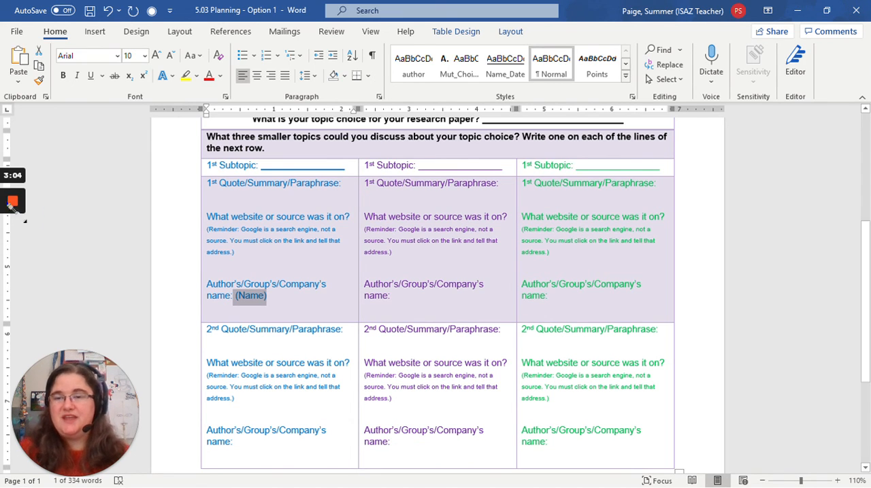
click(14, 202)
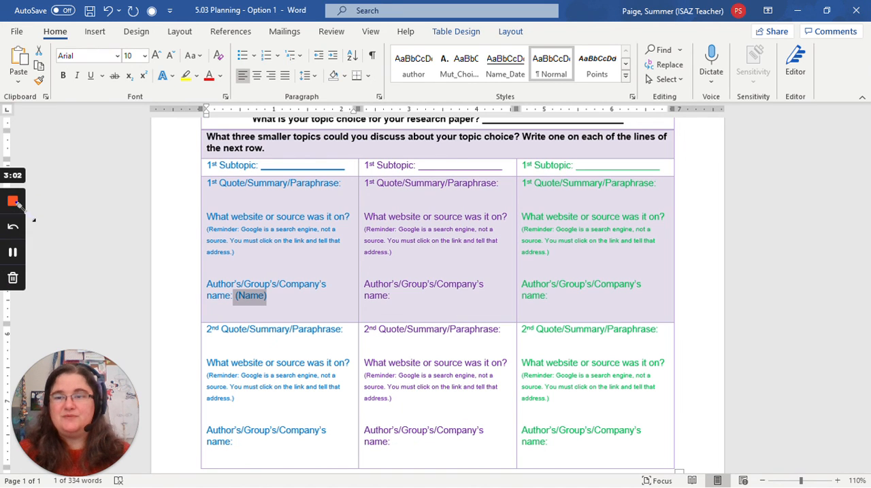